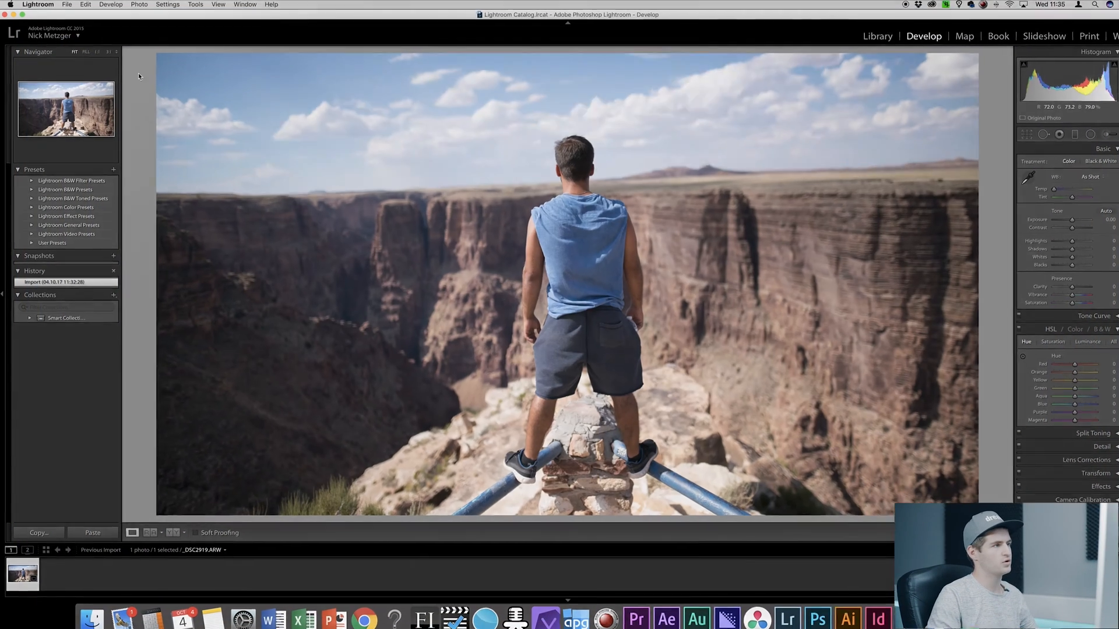
Bring up the Lightroom menu to reach Preferences and its Presets tab
click(37, 5)
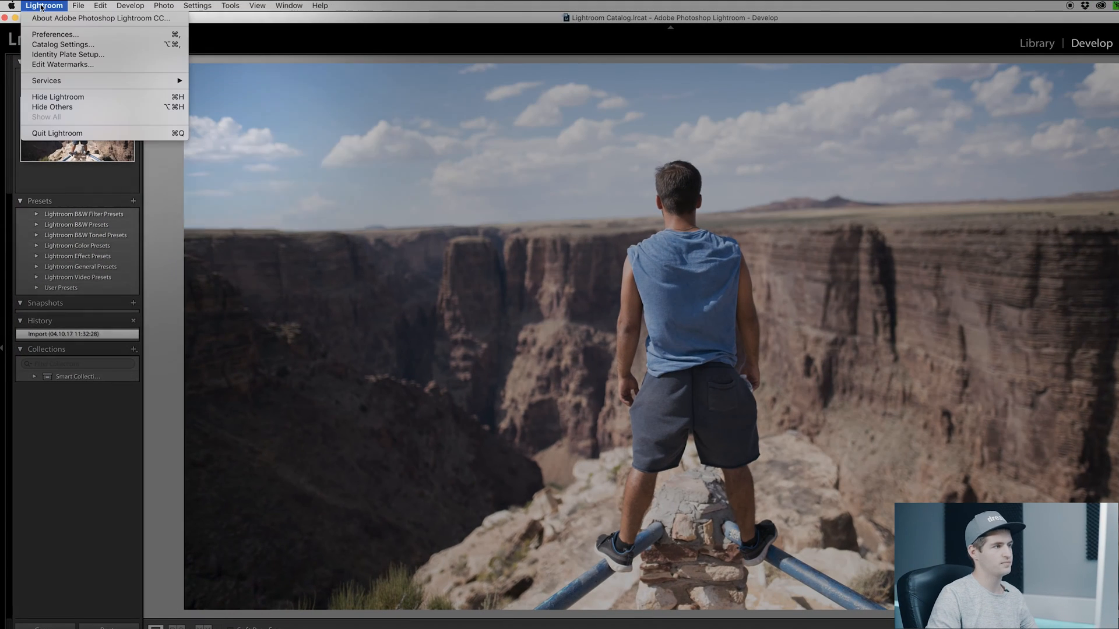
mouse_move(55, 34)
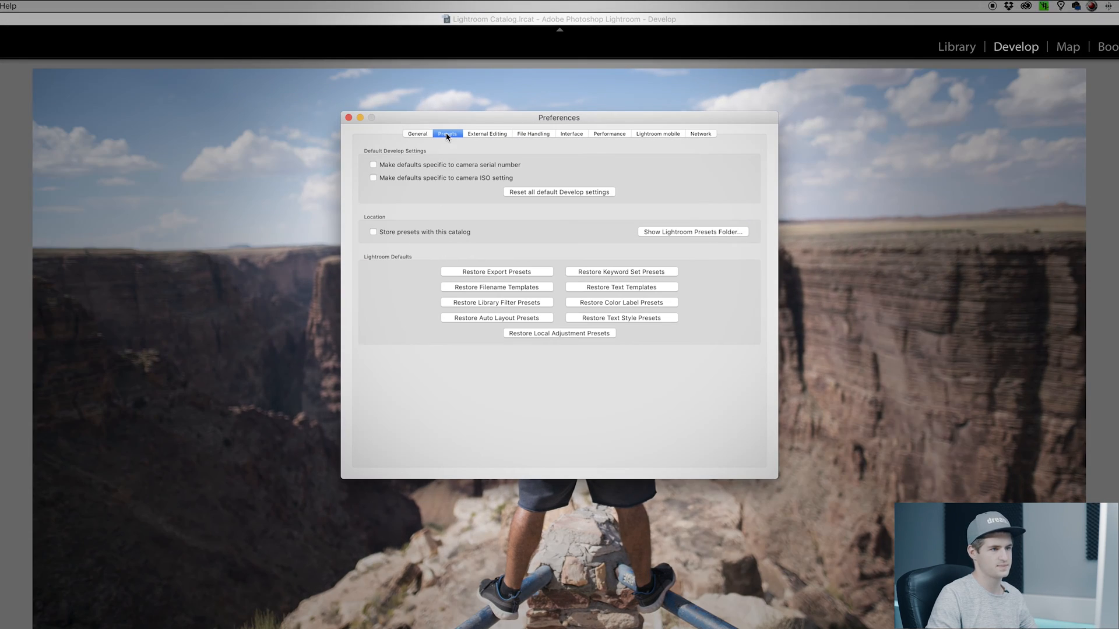
mouse_move(704, 201)
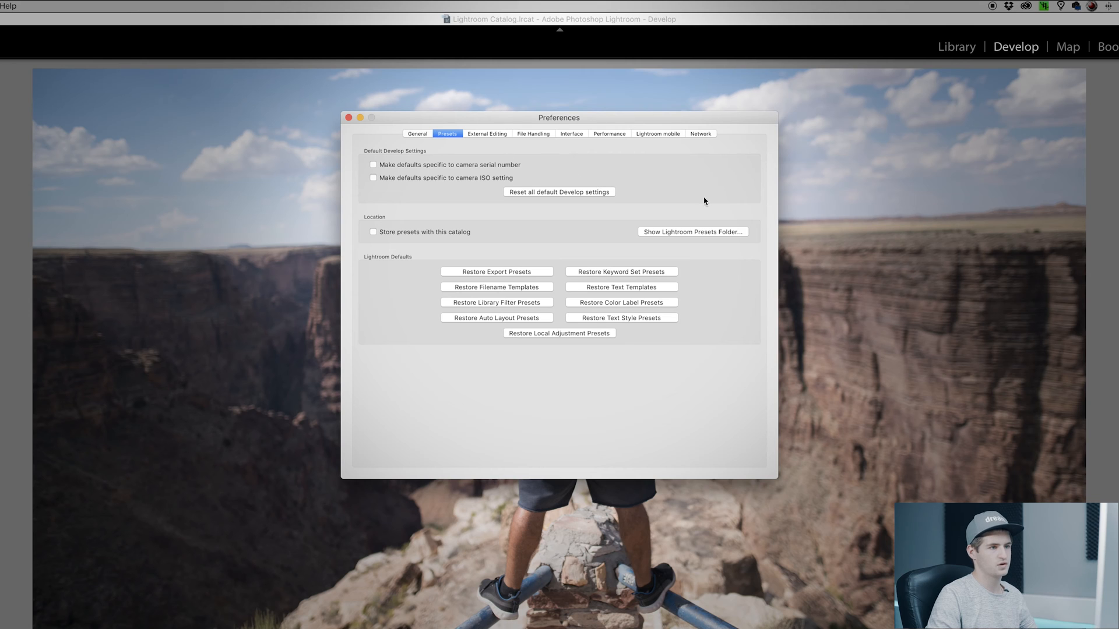
mouse_move(689, 234)
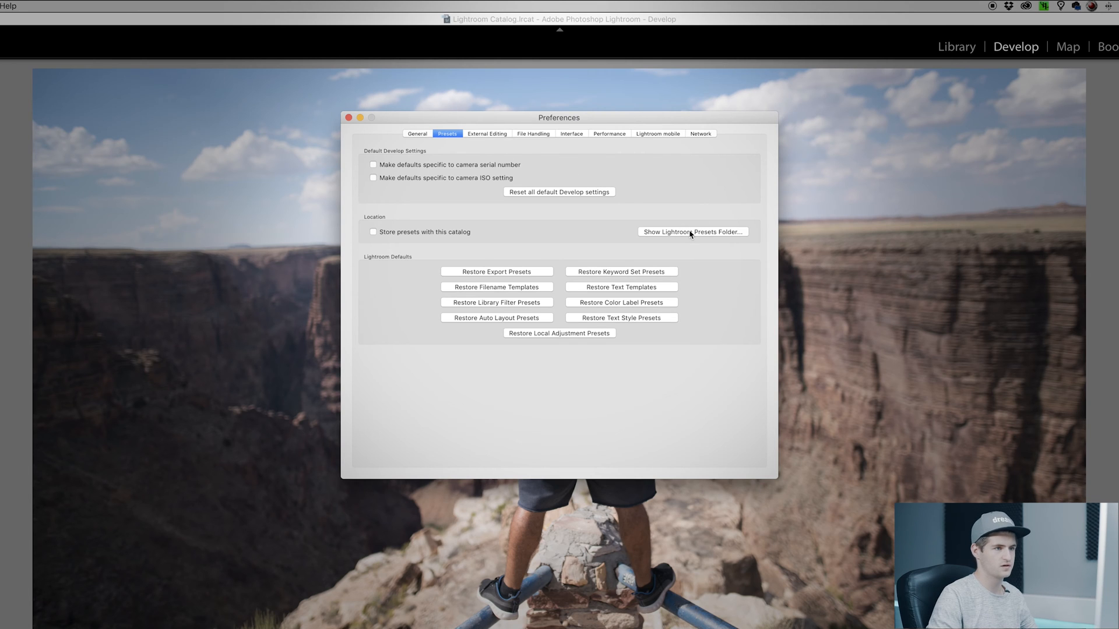
Reveal the presets folder on disk and drill into Lightroom > Develop Presets > User Presets
click(691, 232)
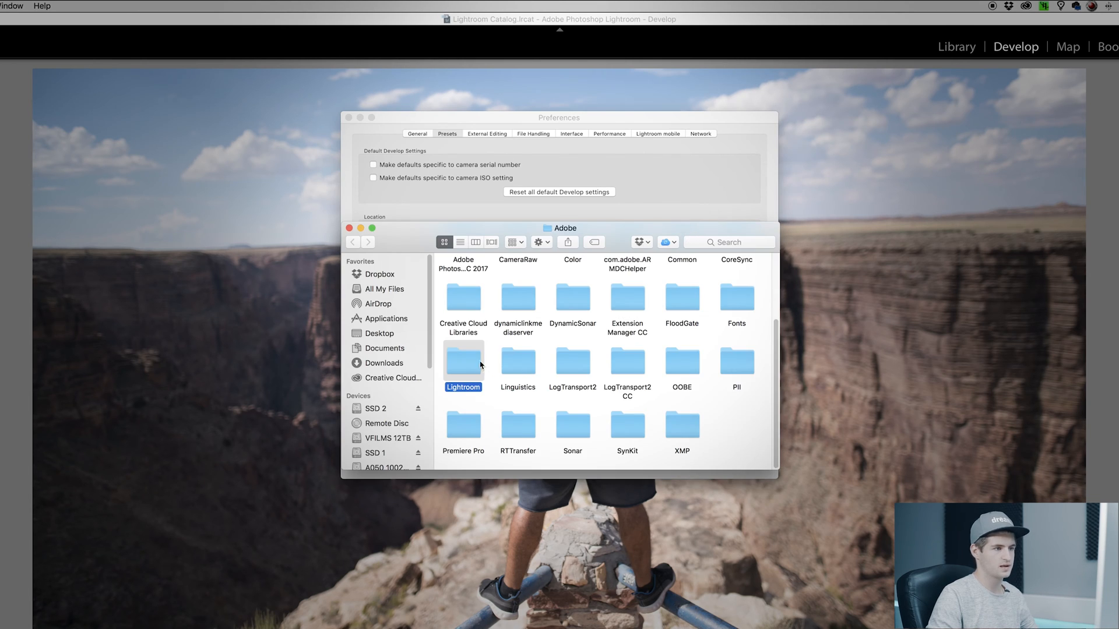
double_click(462, 360)
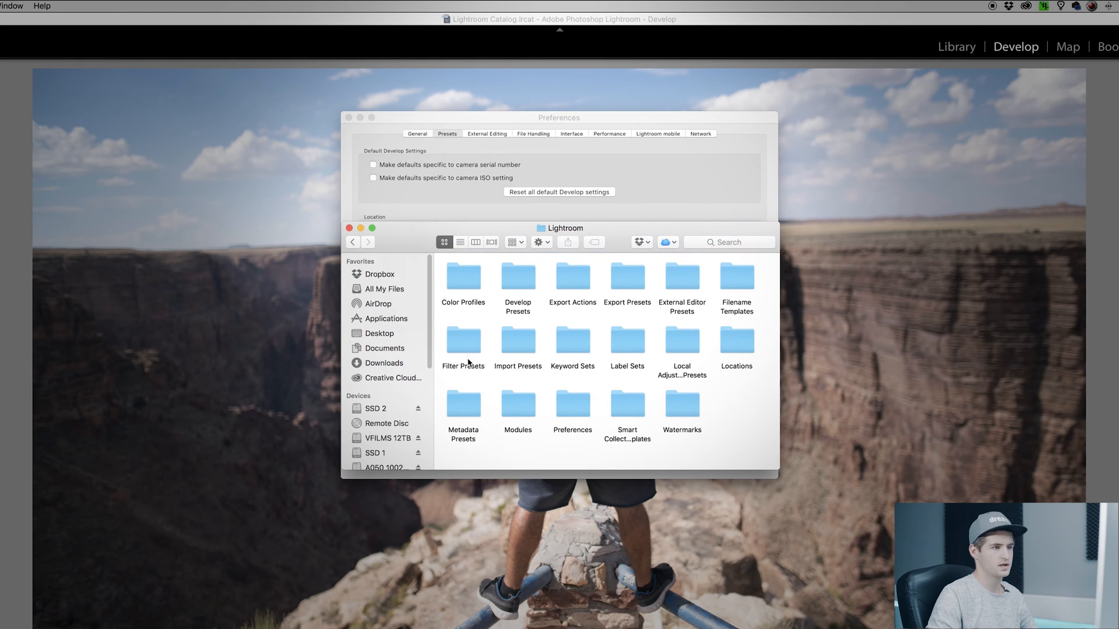
mouse_move(516, 278)
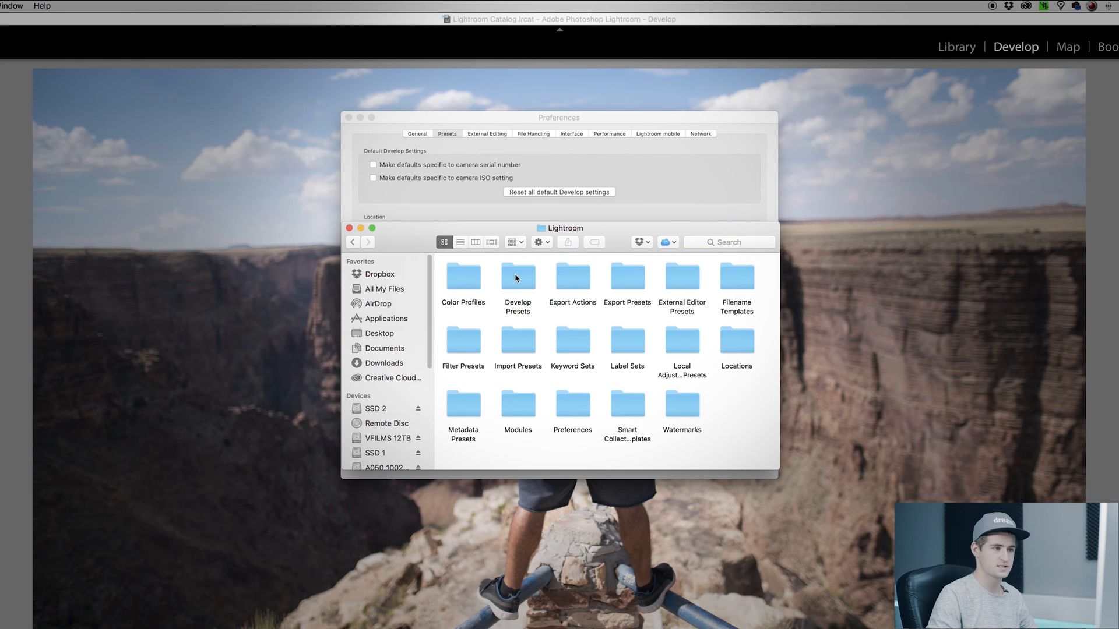
double_click(518, 278)
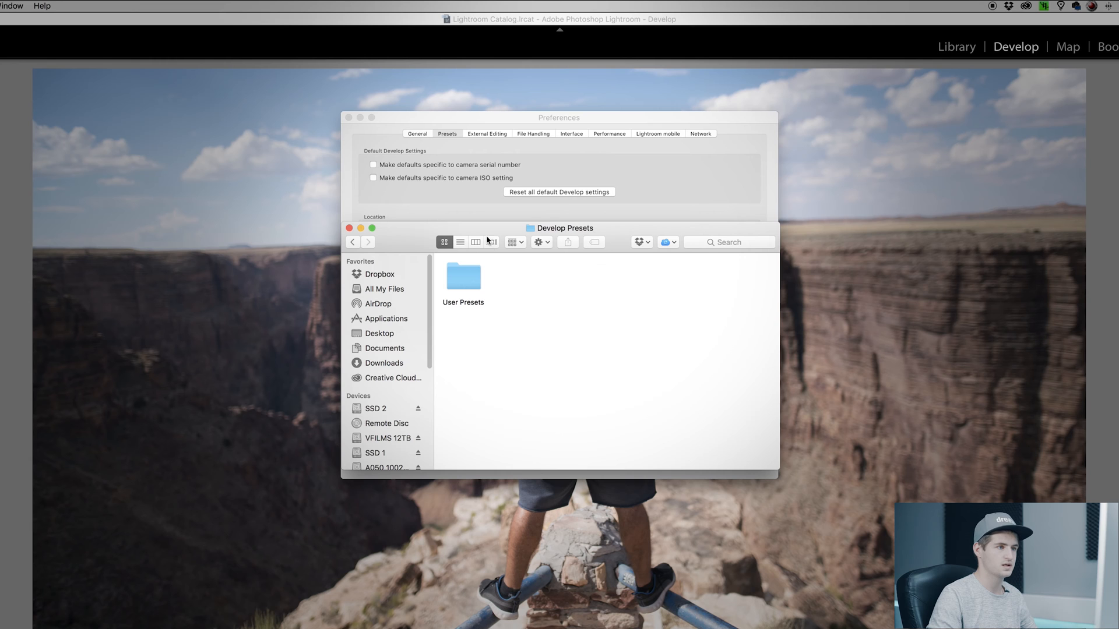
double_click(463, 278)
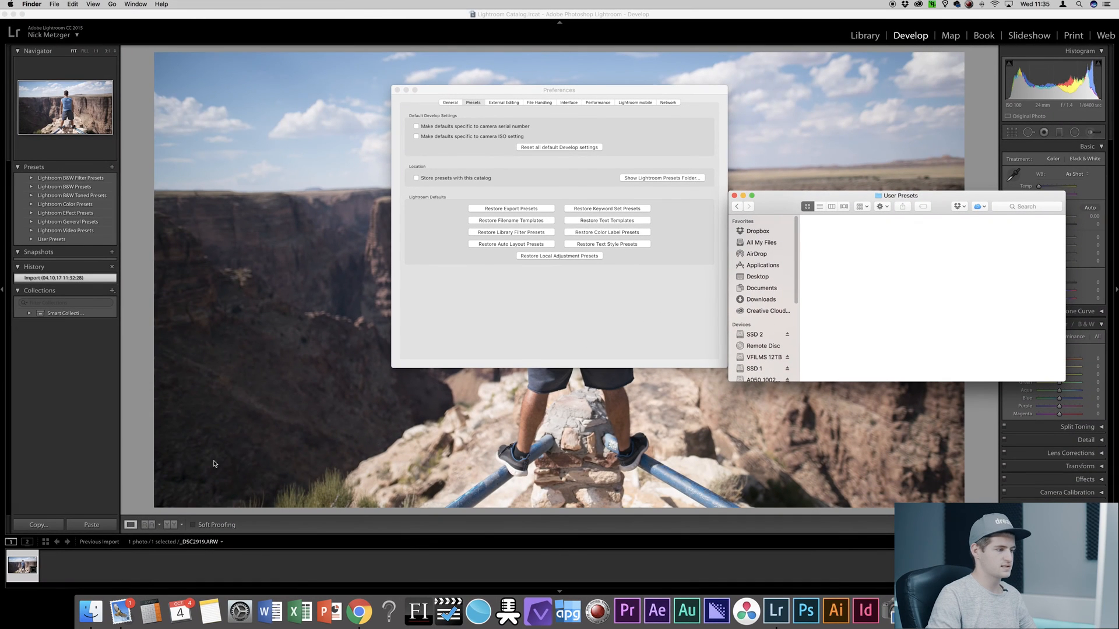
mouse_move(91, 612)
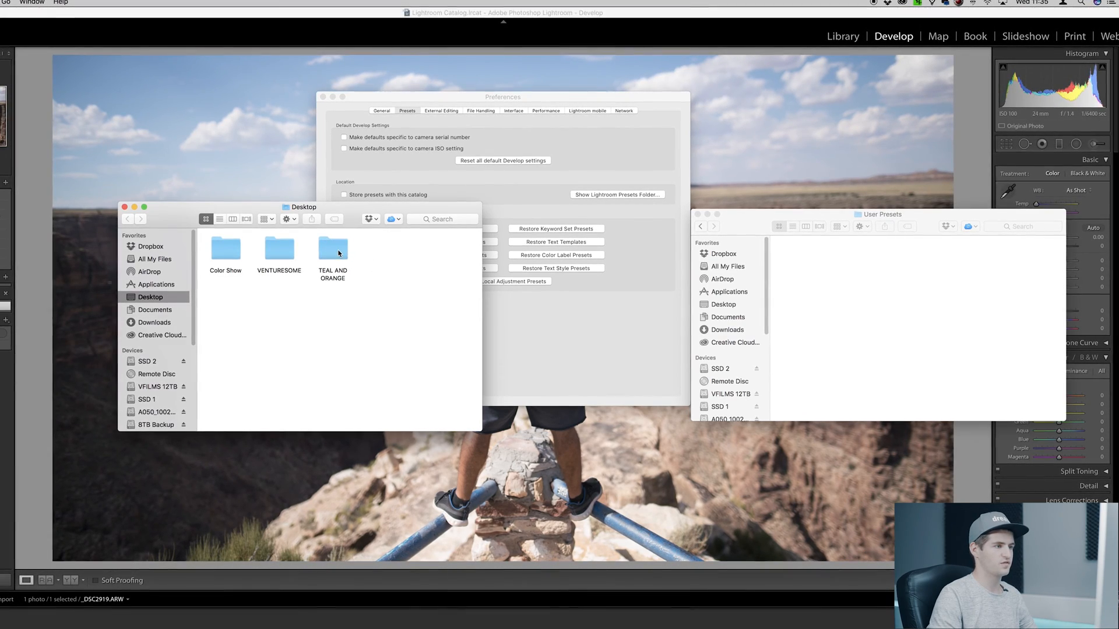
Copy the .lrtemplate files from the TEAL AND ORANGE folder into User Presets
double_click(332, 250)
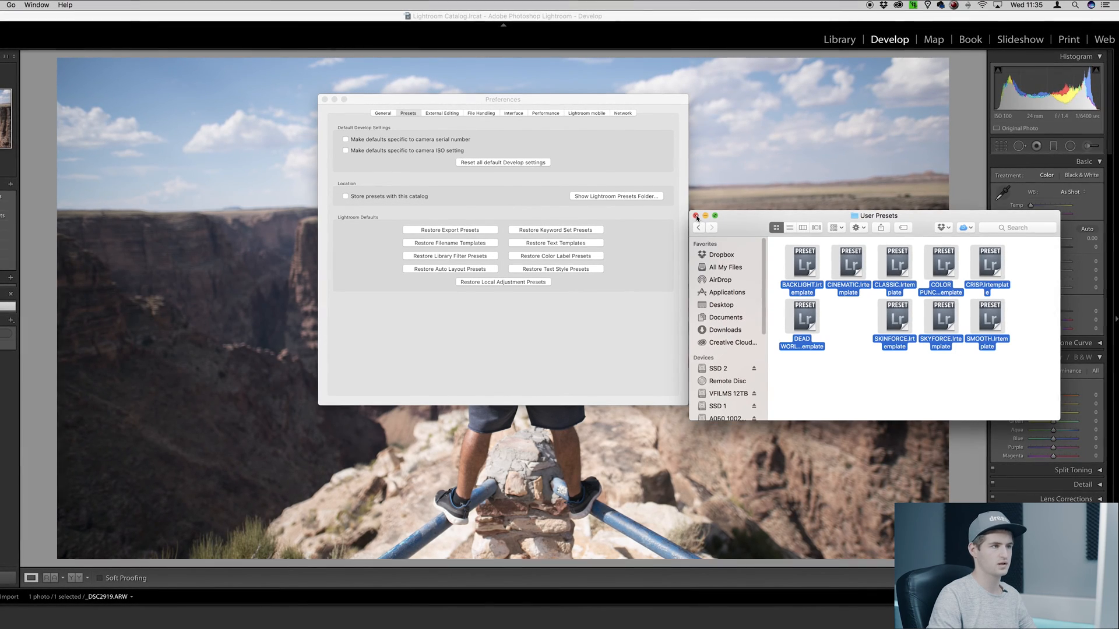
Close the Finder window and Preferences, quit Lightroom and skip the catalog backup
click(697, 216)
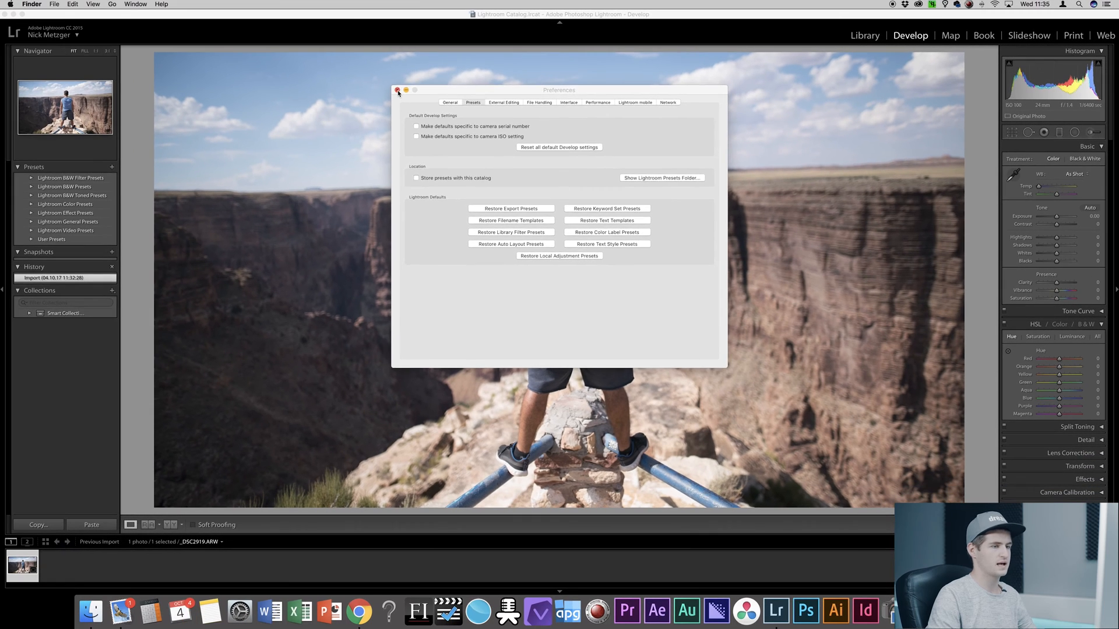
click(397, 91)
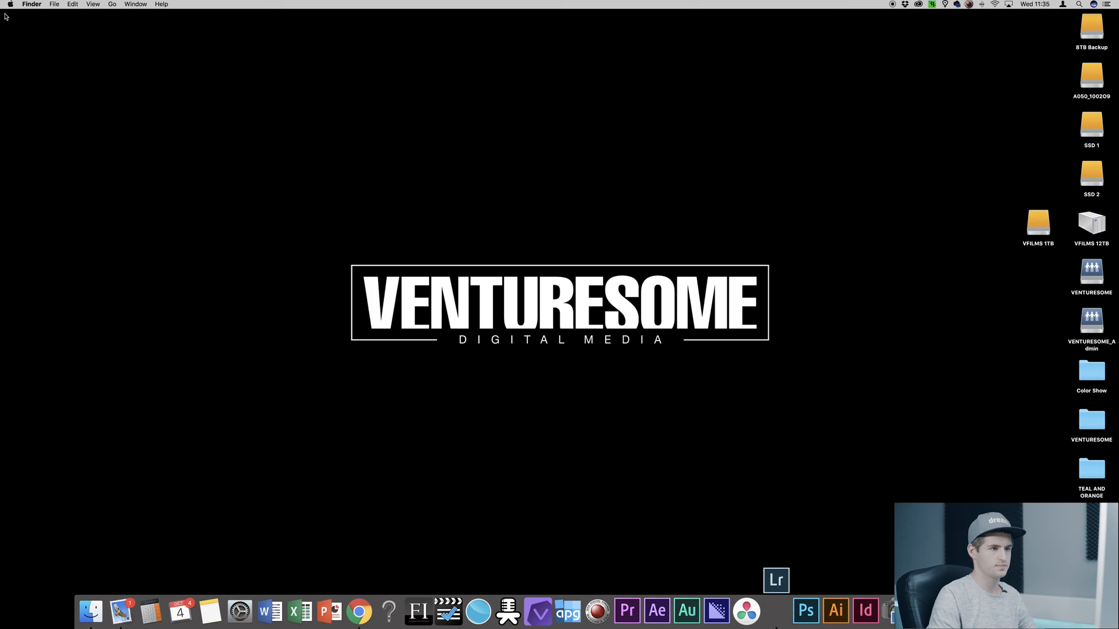
click(775, 580)
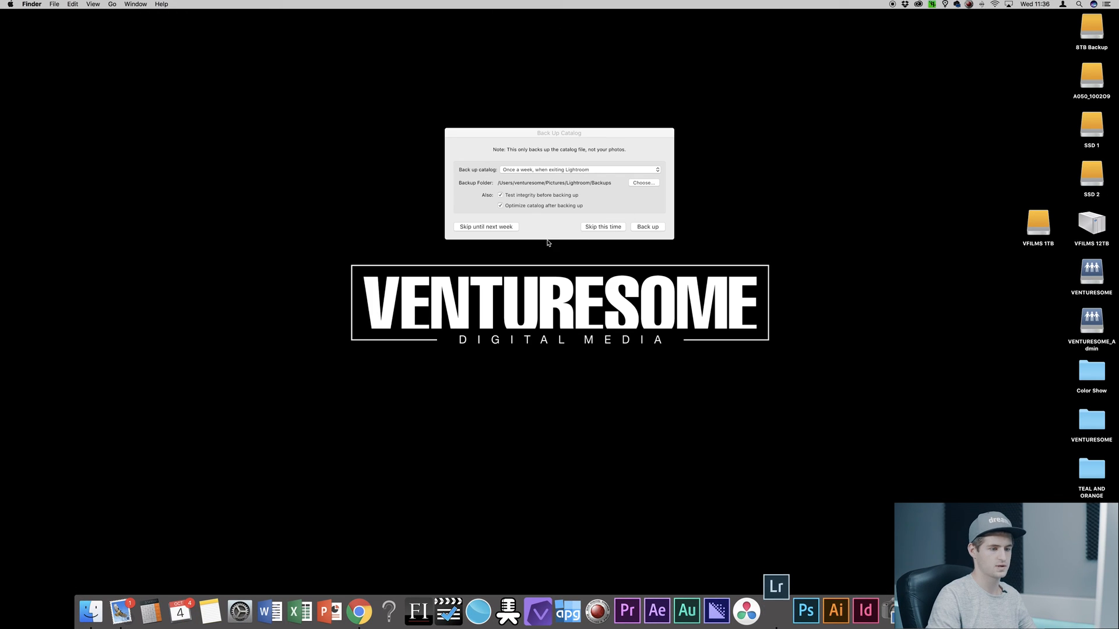
click(602, 226)
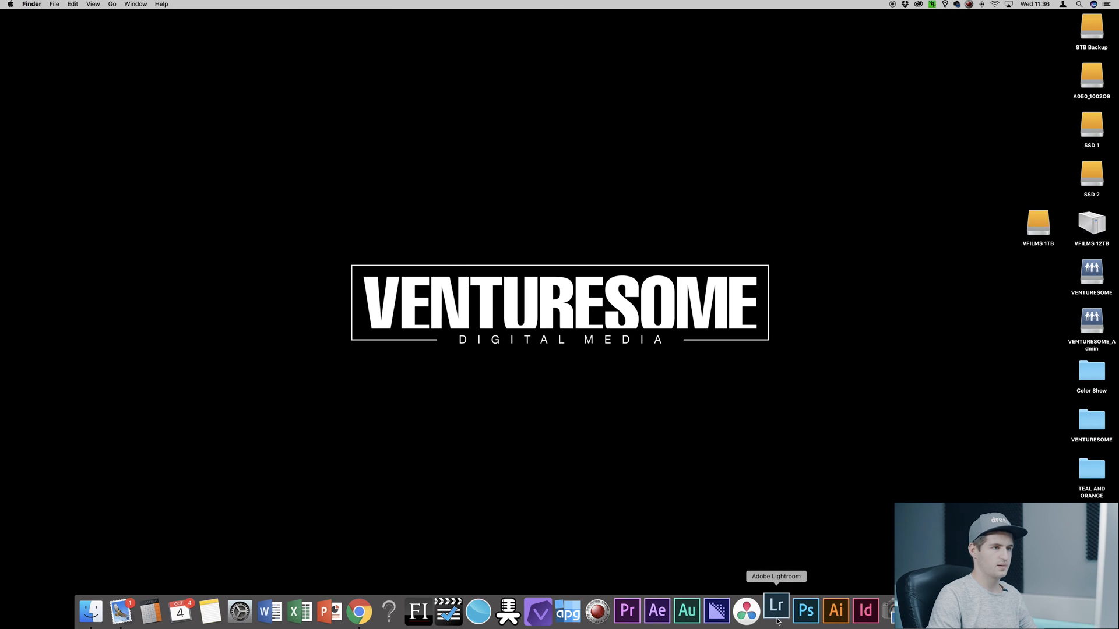
Relaunch Lightroom, expand User Presets and apply BACKLIGHT then COLOR PUNCH to the canyon photo
click(775, 612)
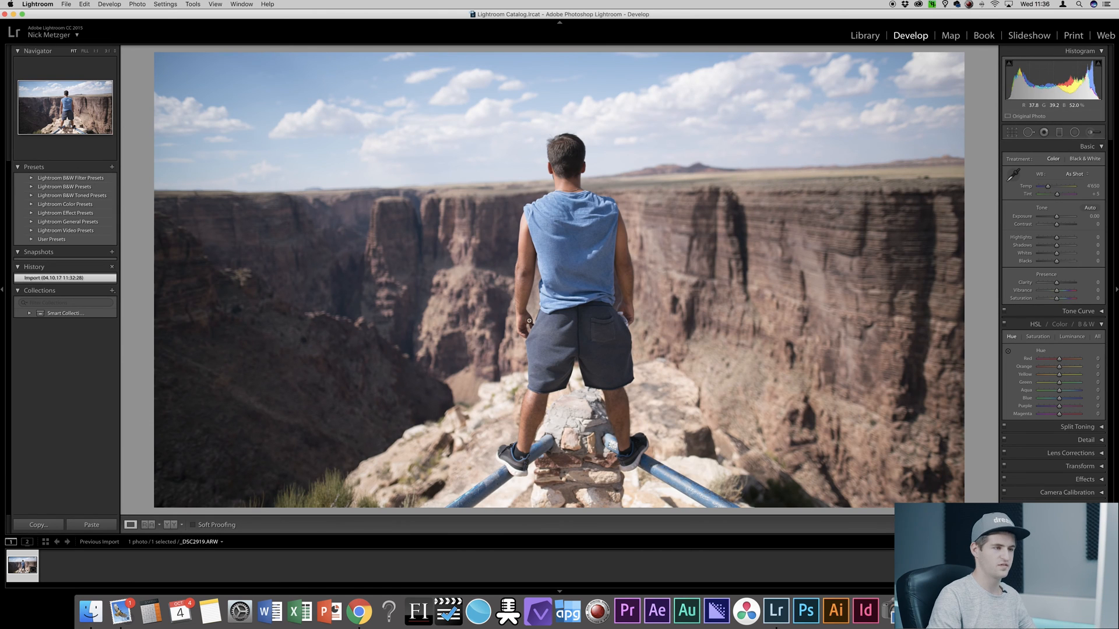
mouse_move(510, 224)
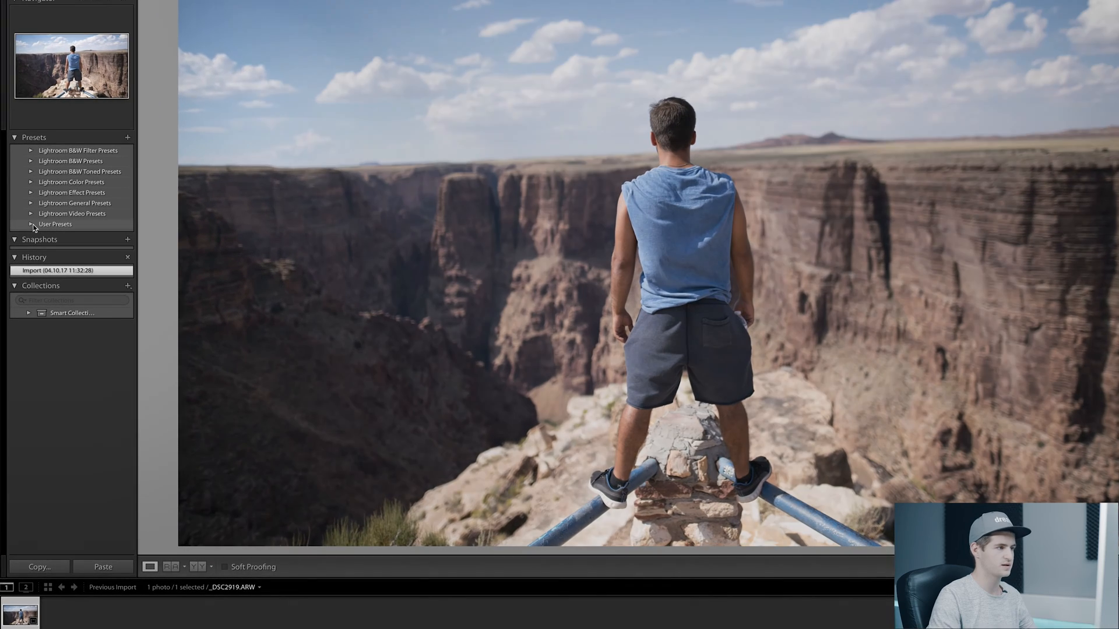
click(55, 224)
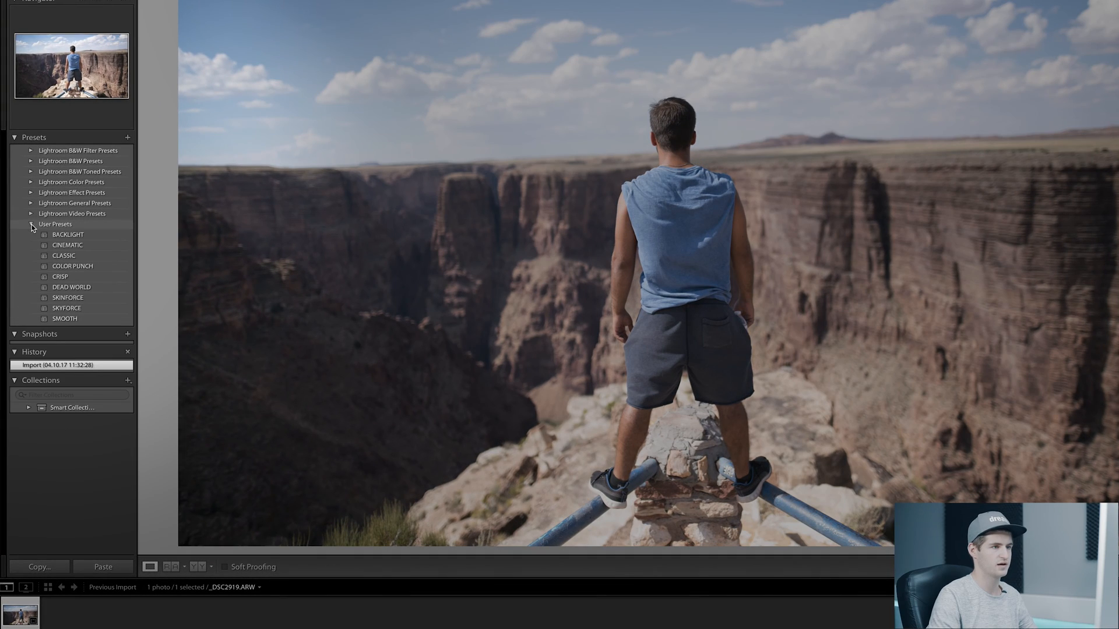
click(67, 234)
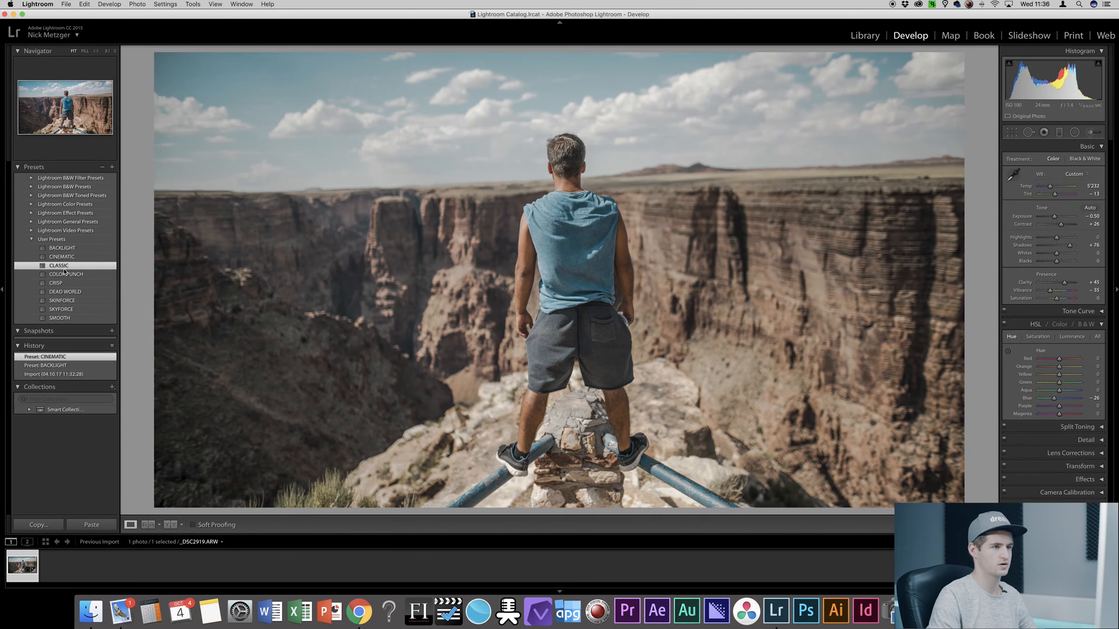
click(65, 275)
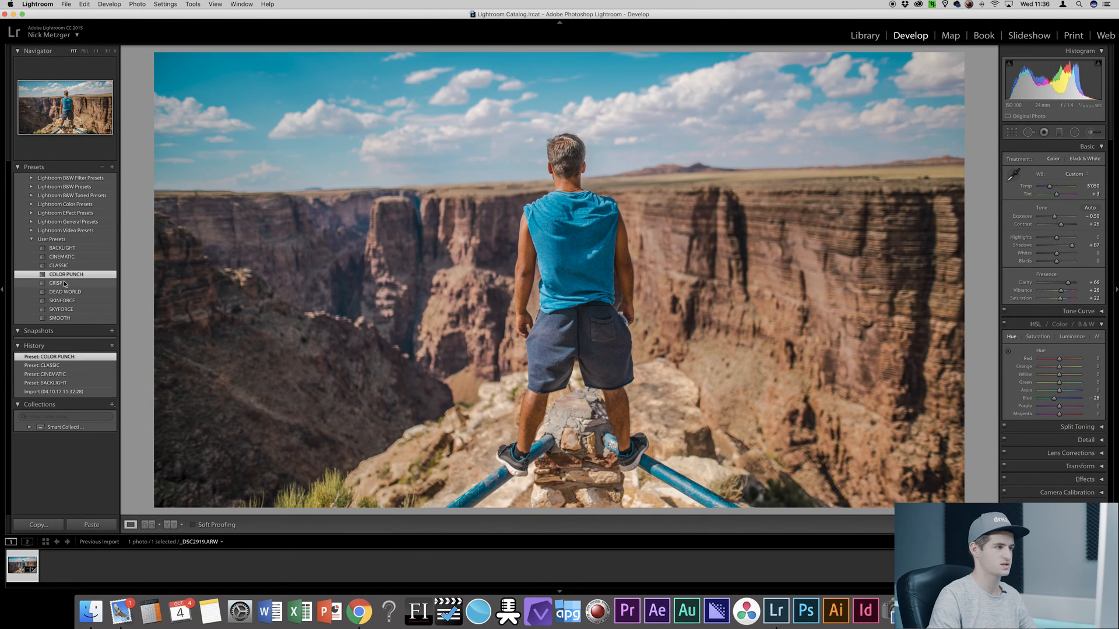